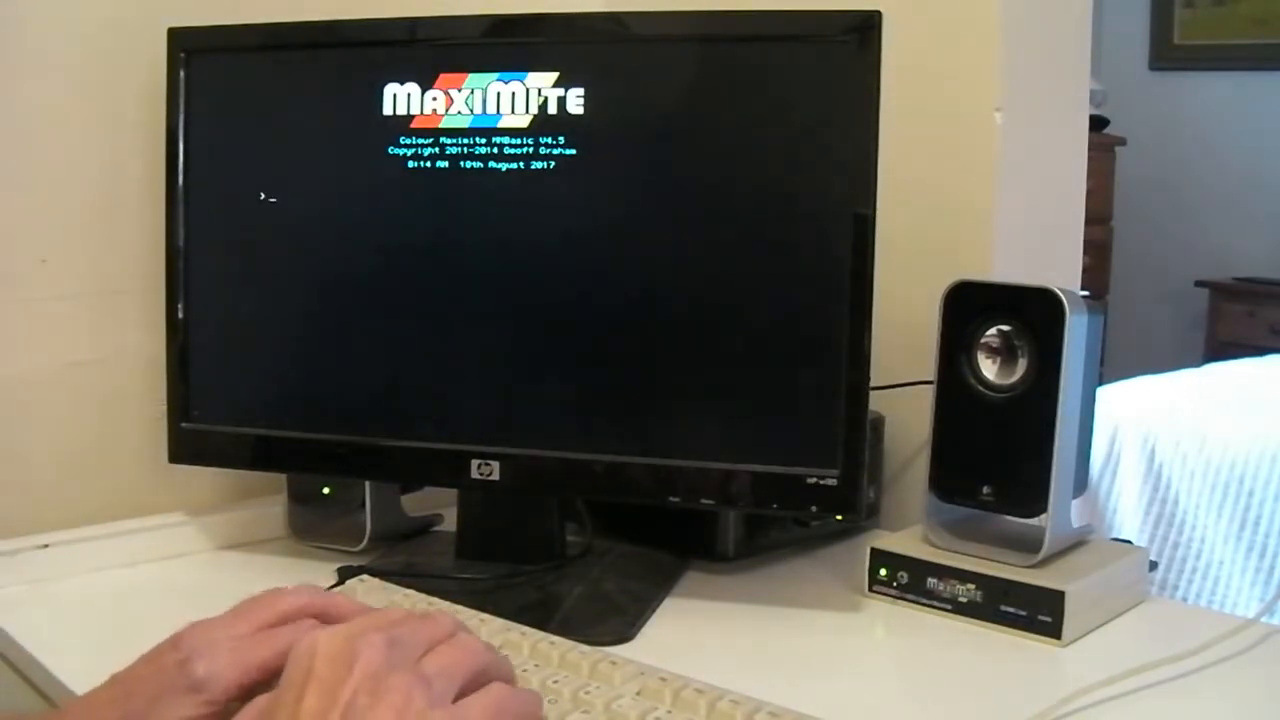
text(gui-t)
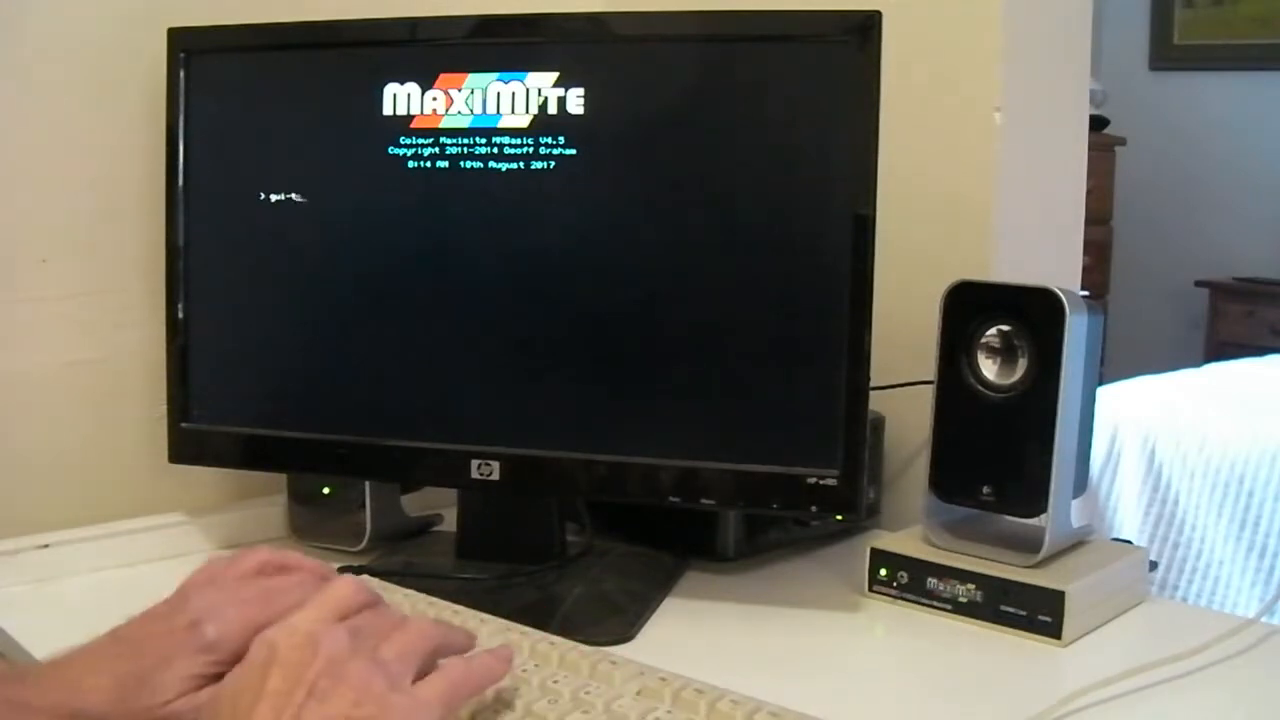
text(est)
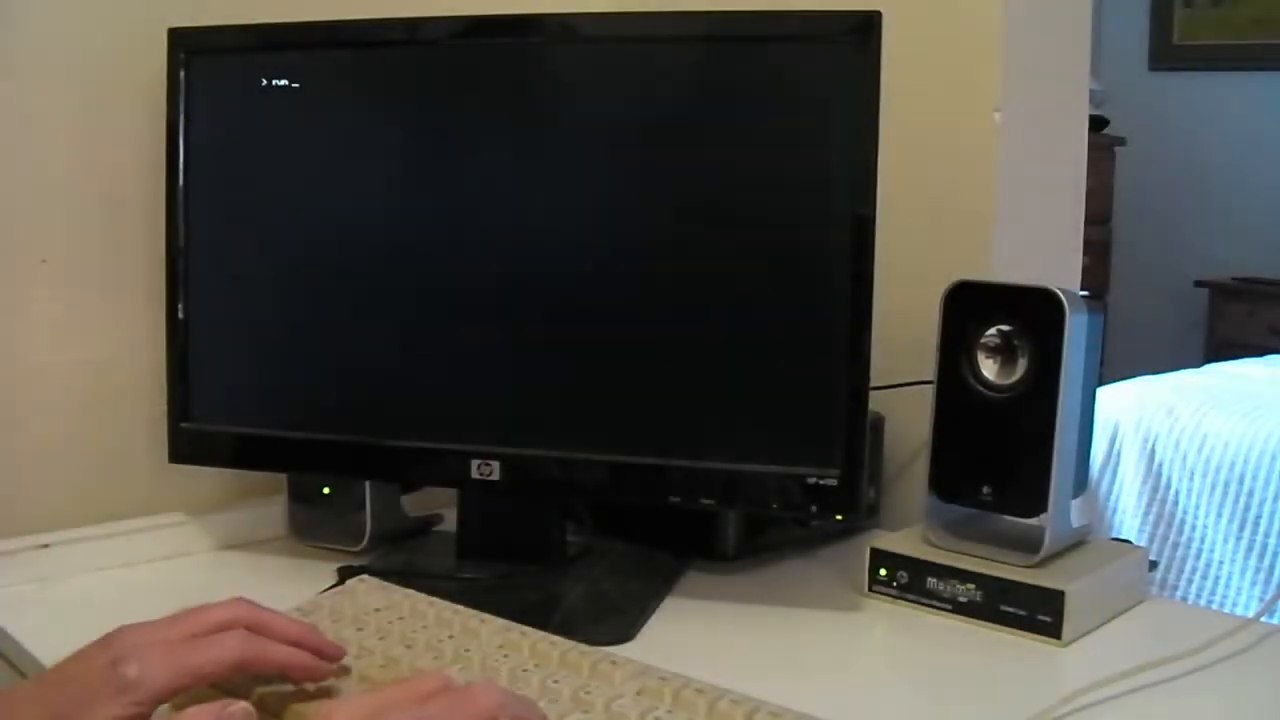
text(primes)
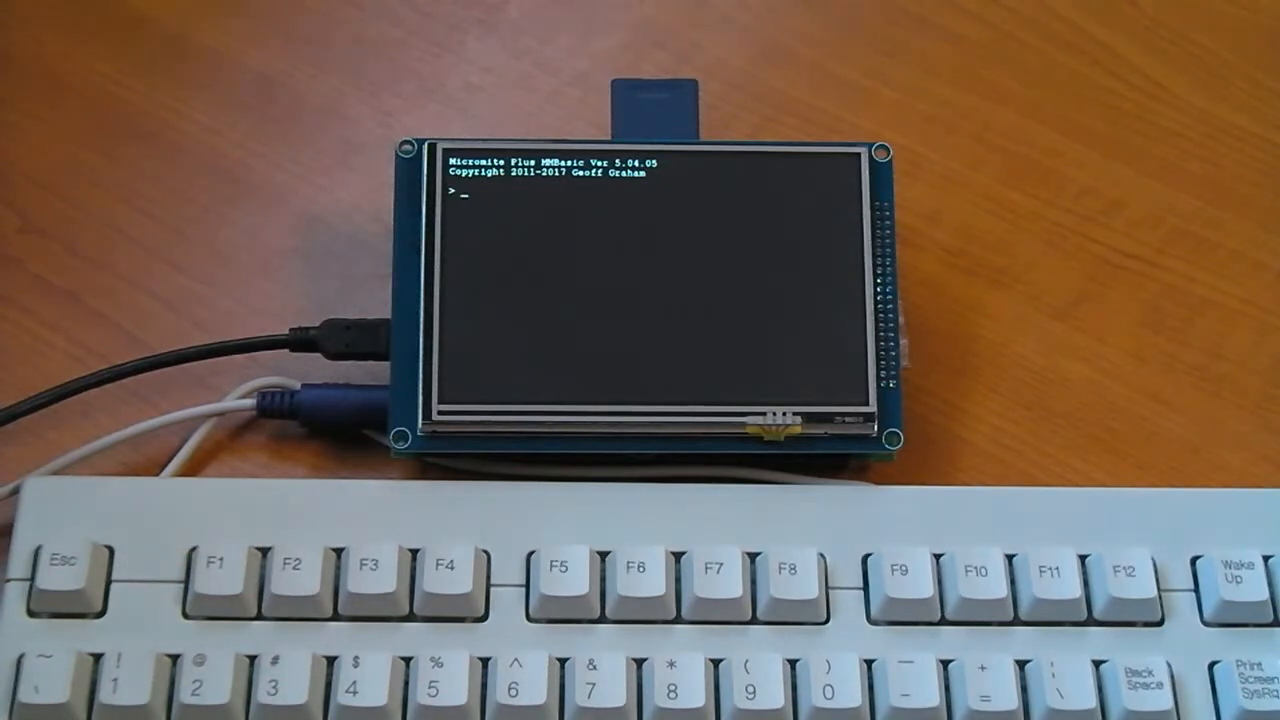
text(gui)
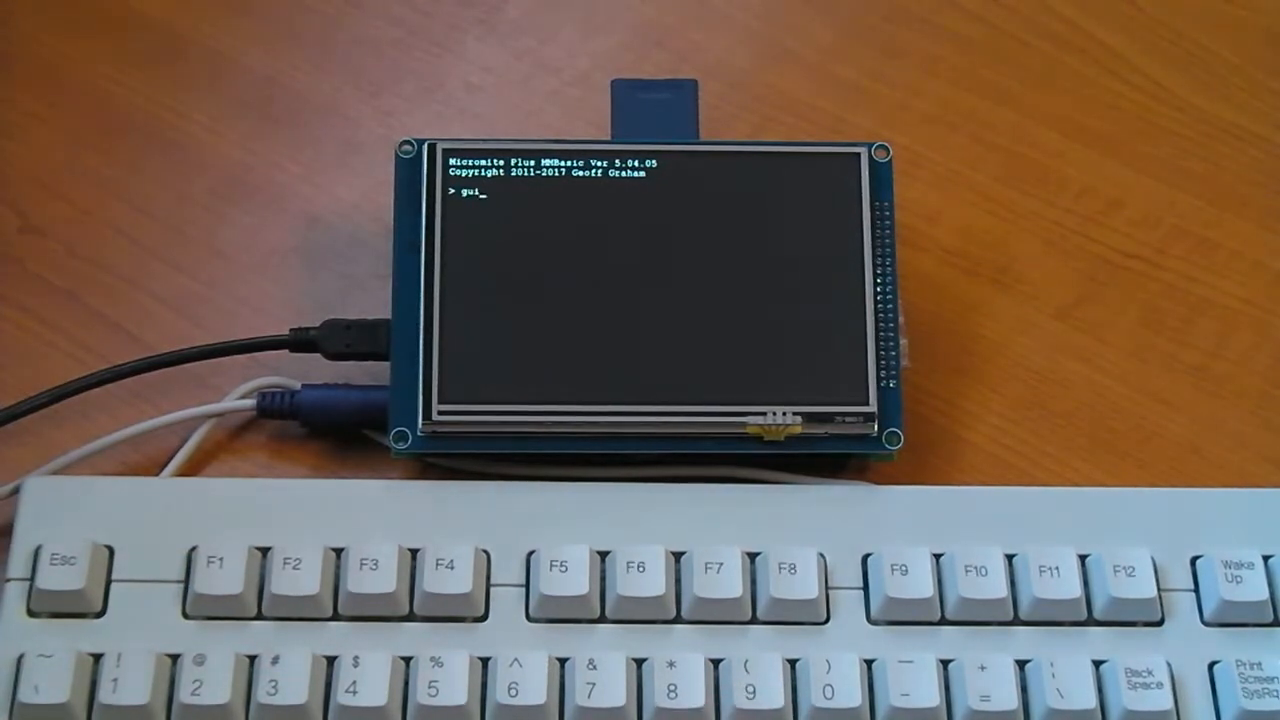
text(test)
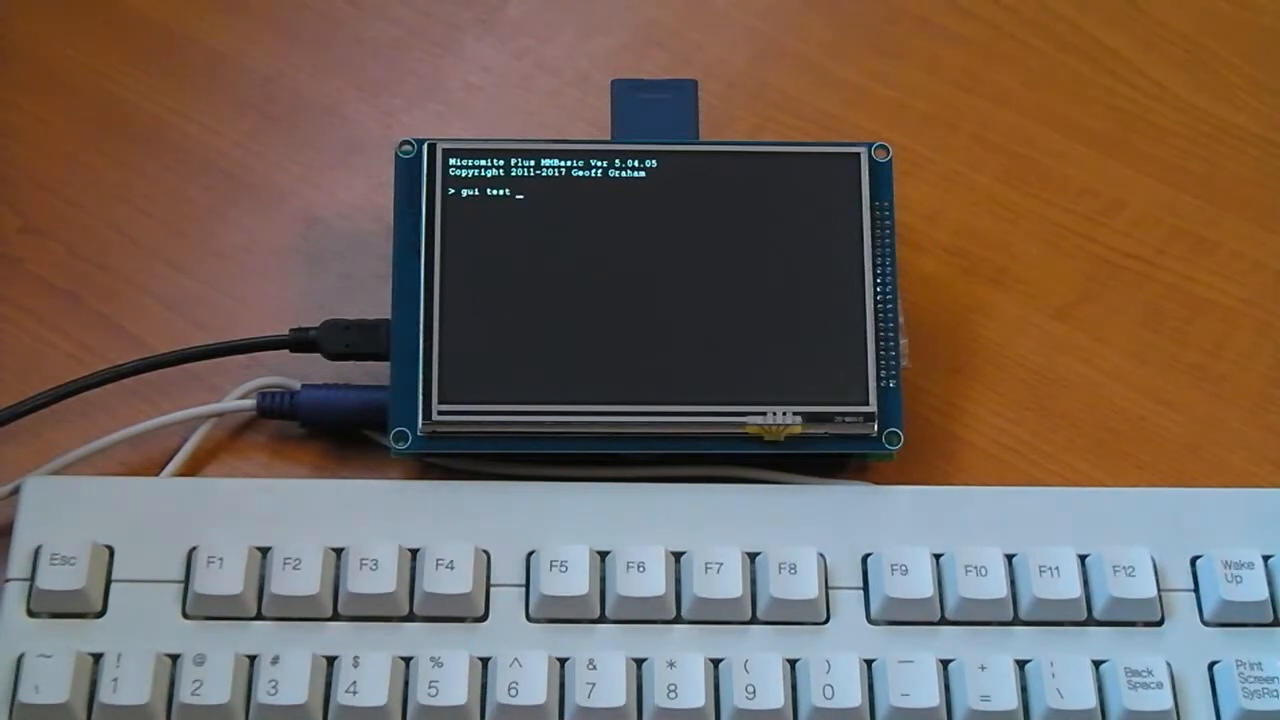
text(lc)
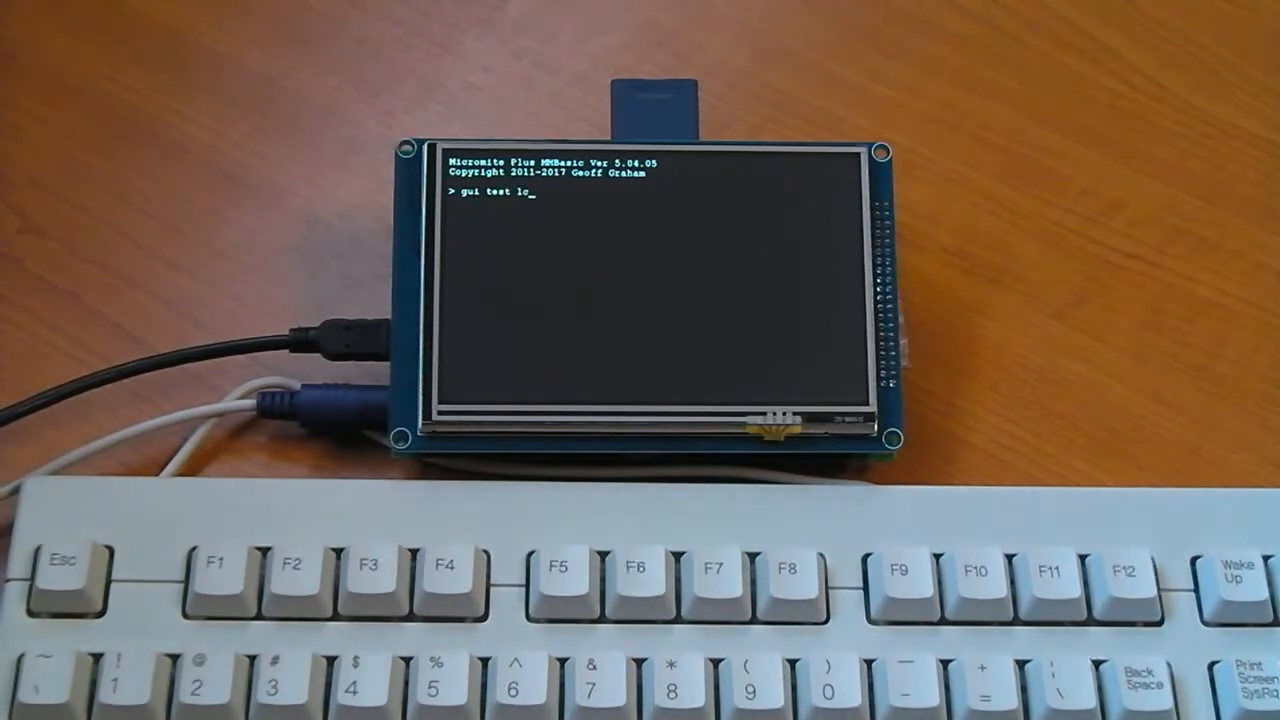
text(dpan)
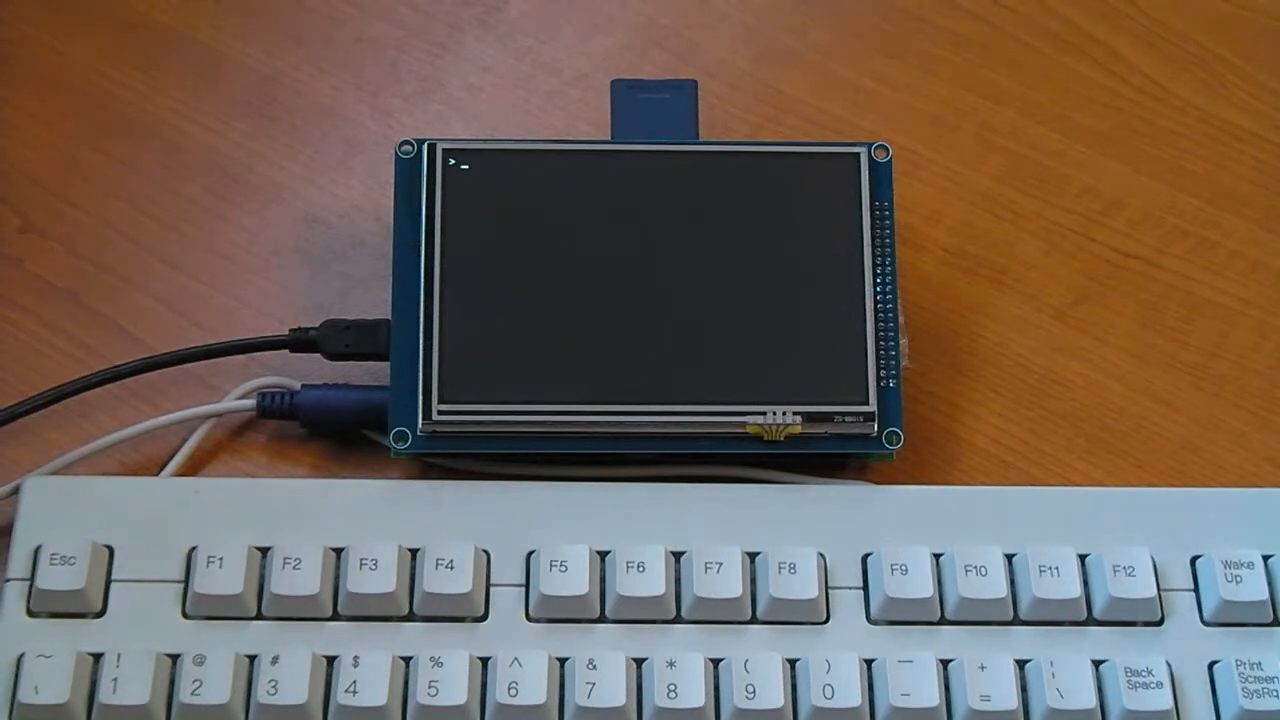
text(load)
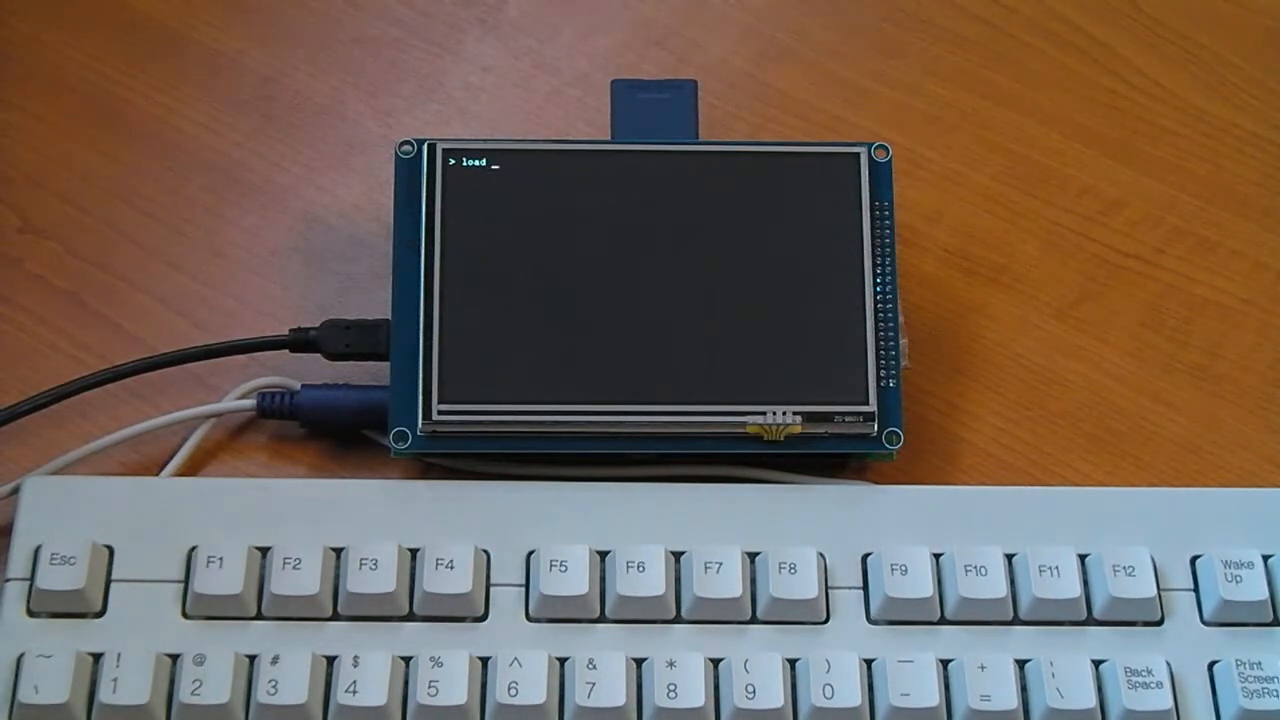
text(image ")
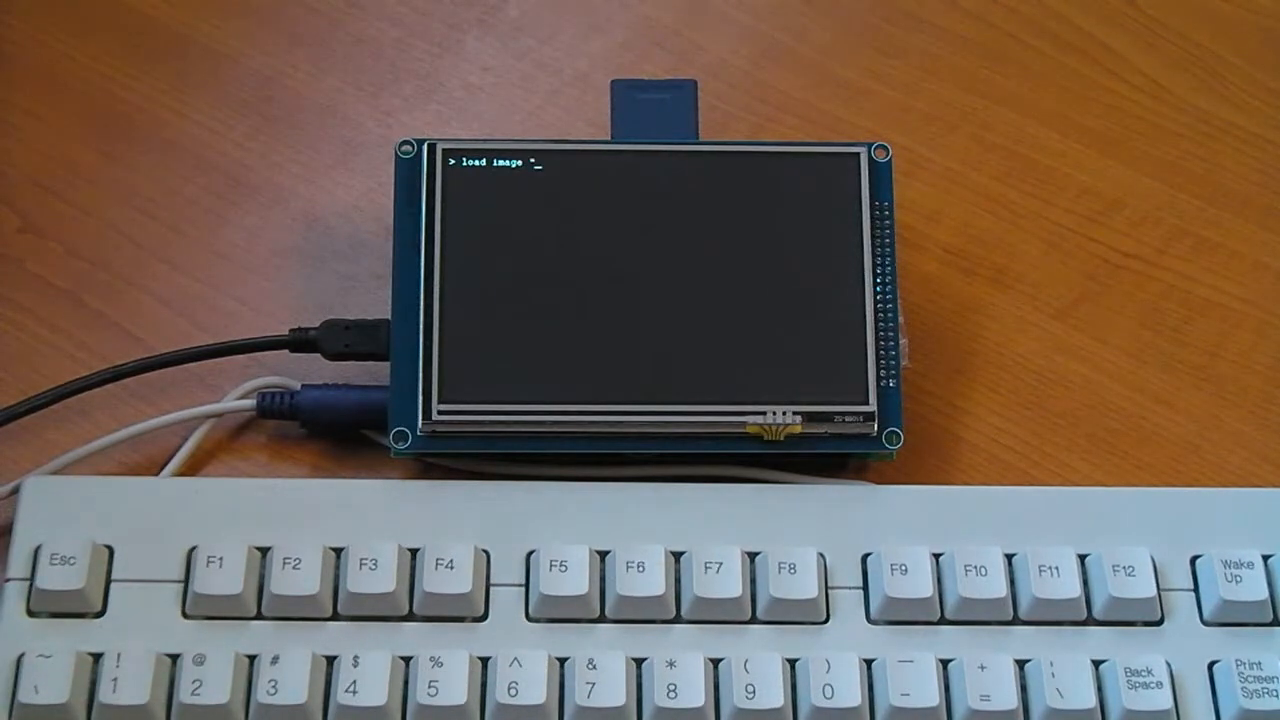
text(Su)
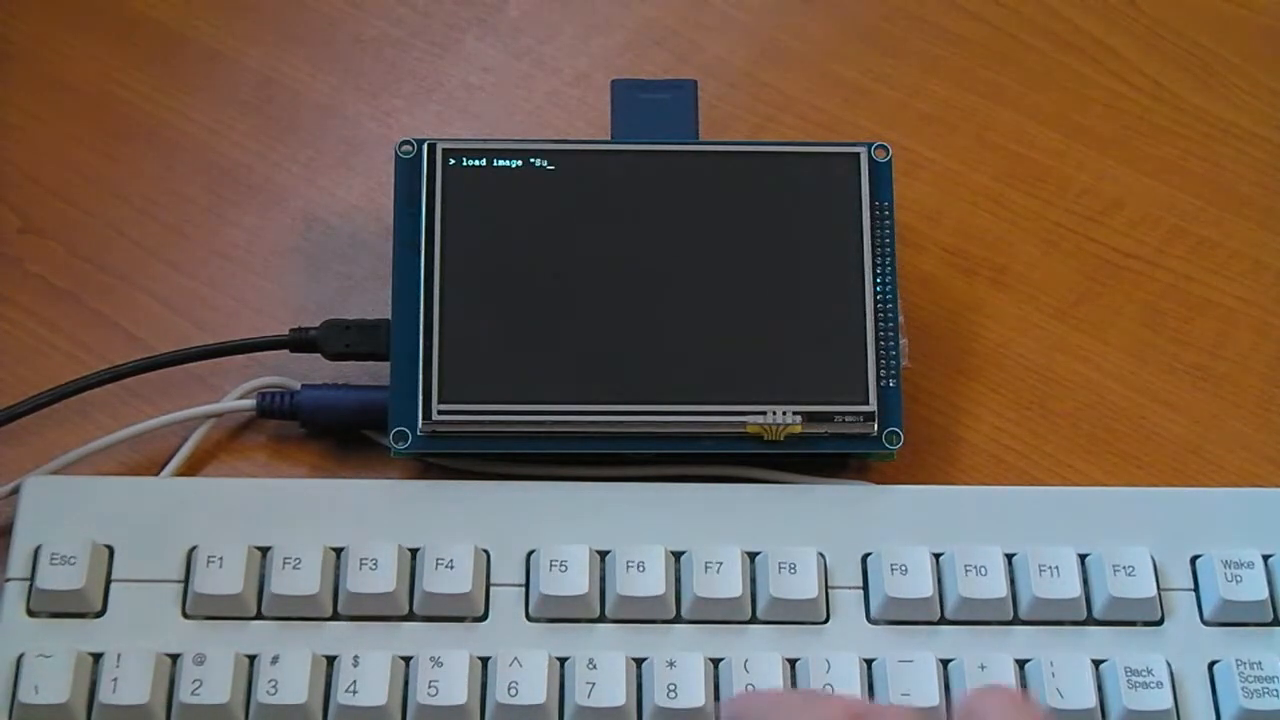
text(per@)
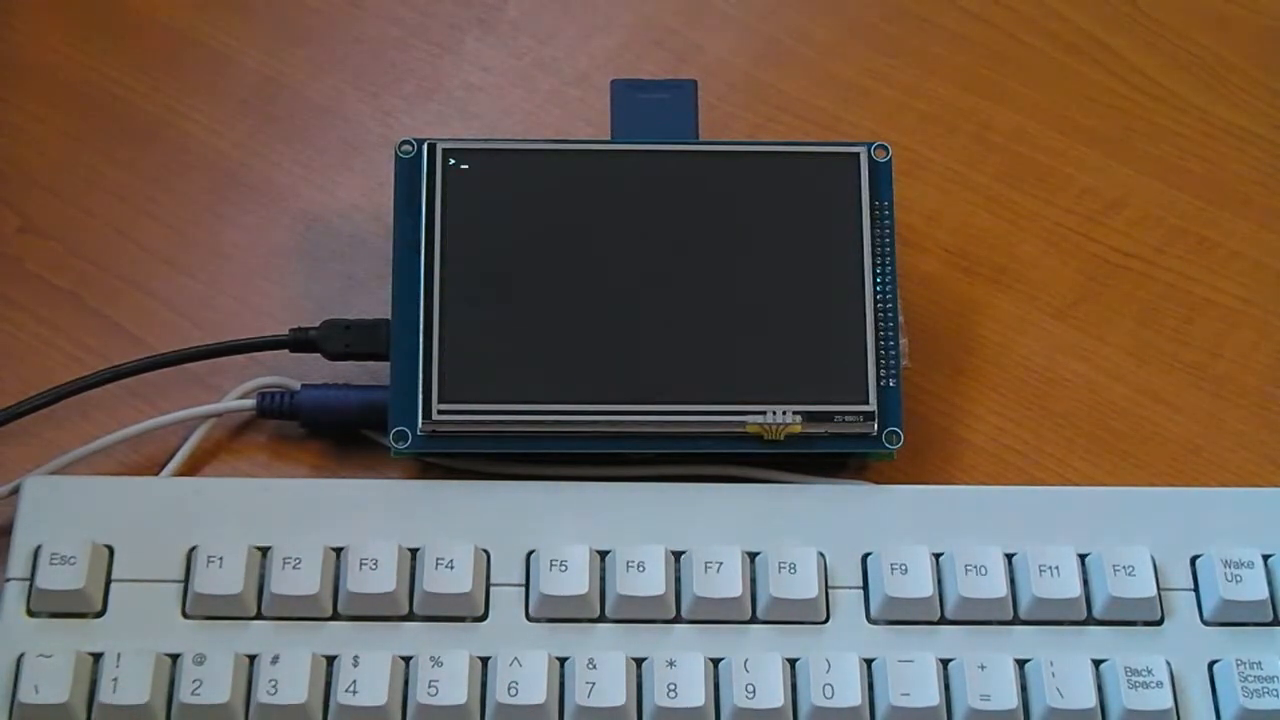
text(run)
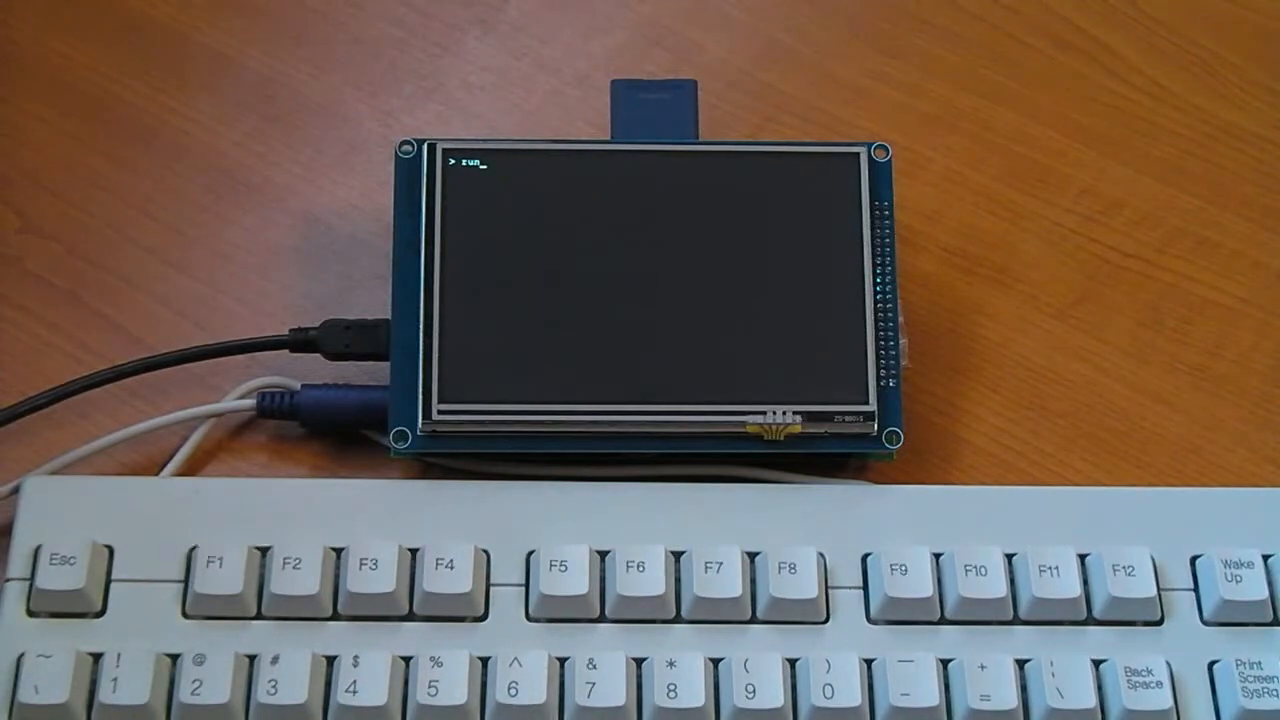